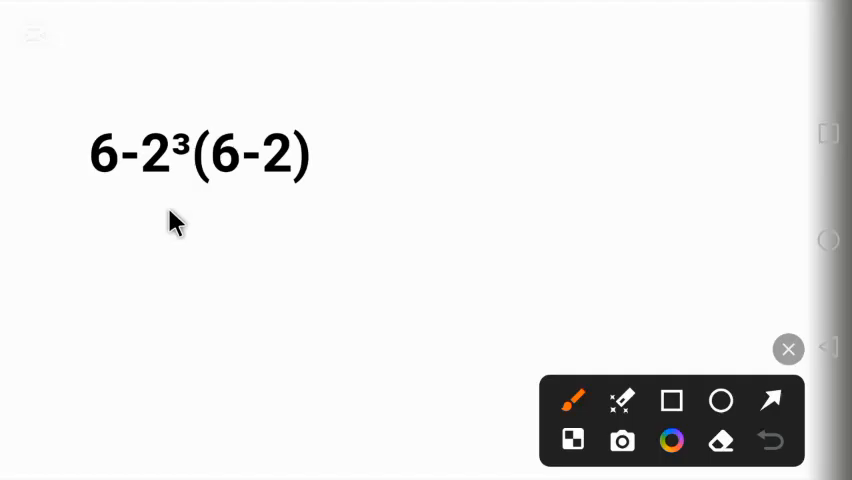
{"action": "mouse_move", "coordinate": [140, 190]}
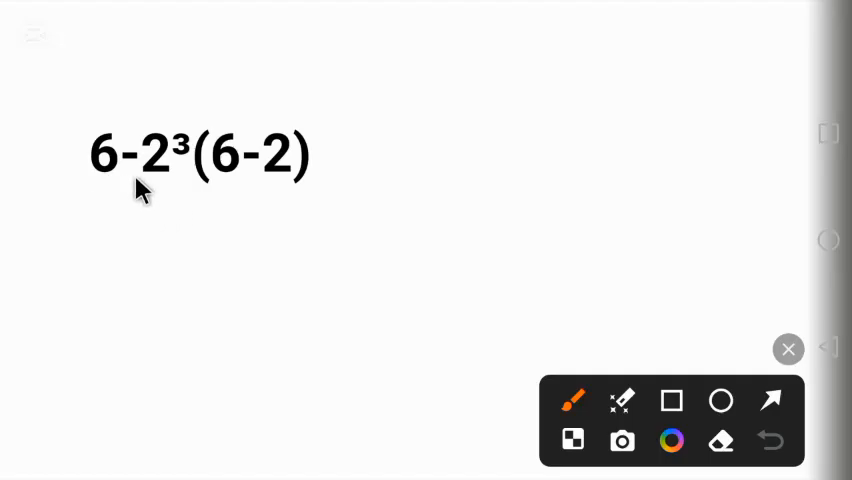
{"action": "mouse_move", "coordinate": [205, 197]}
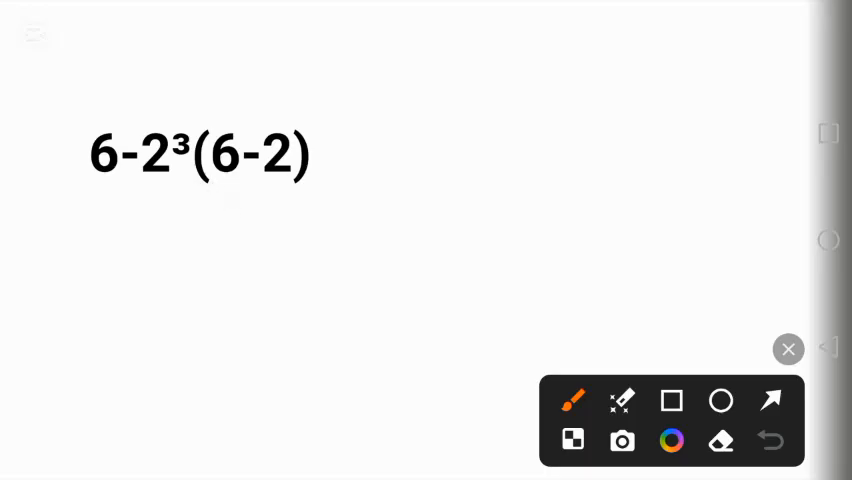
{"action": "mouse_move", "coordinate": [190, 218]}
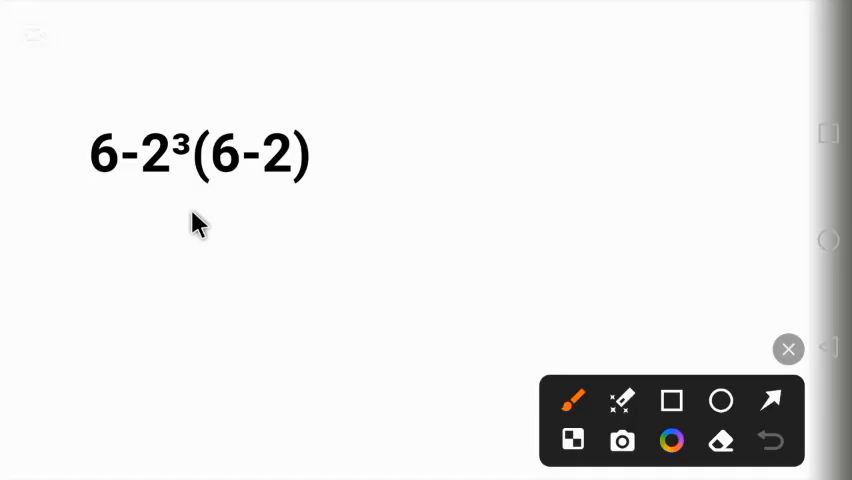
{"action": "mouse_move", "coordinate": [178, 230]}
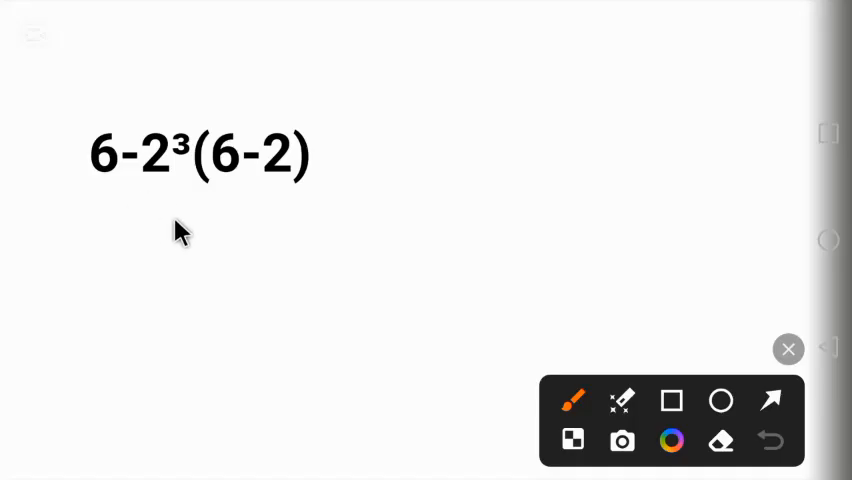
{"action": "mouse_move", "coordinate": [166, 224]}
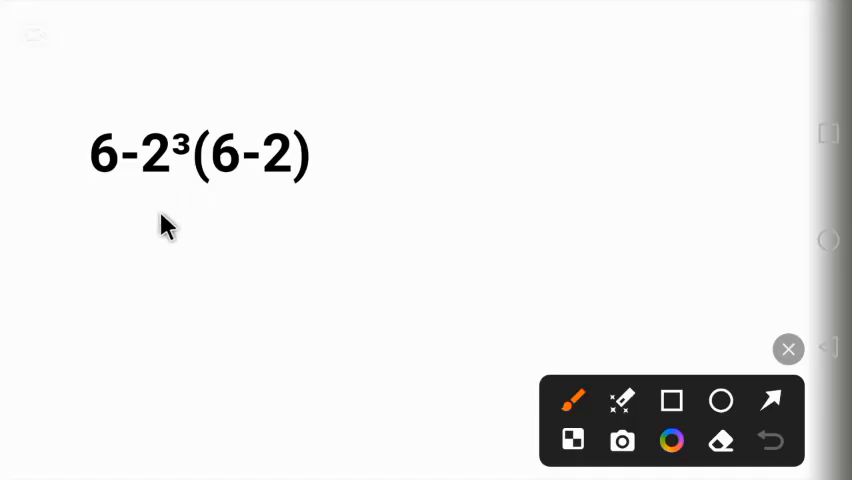
{"action": "mouse_move", "coordinate": [213, 203]}
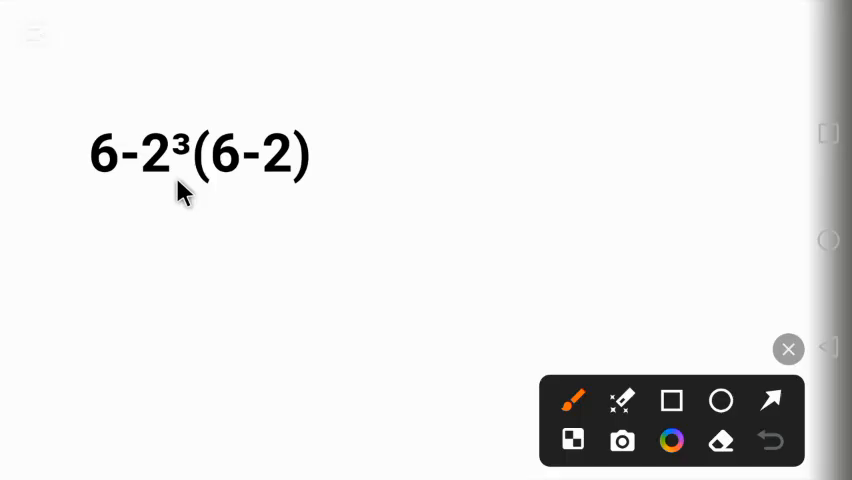
{"action": "mouse_move", "coordinate": [148, 168]}
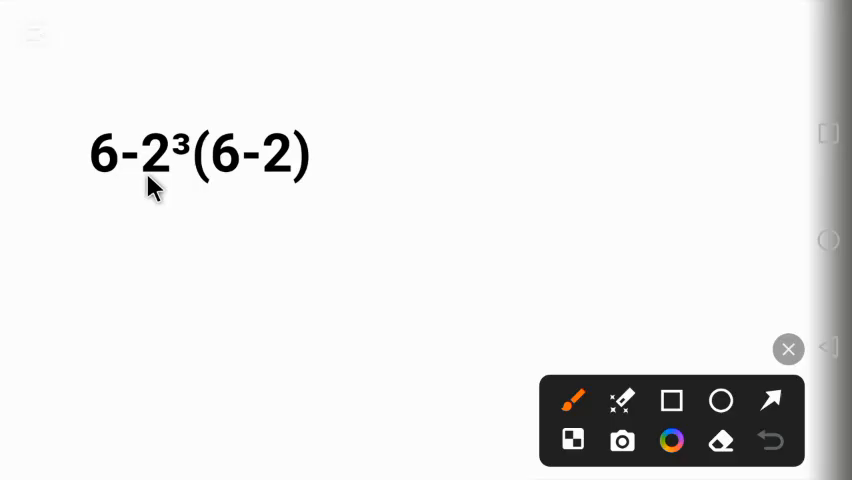
{"action": "mouse_move", "coordinate": [167, 200]}
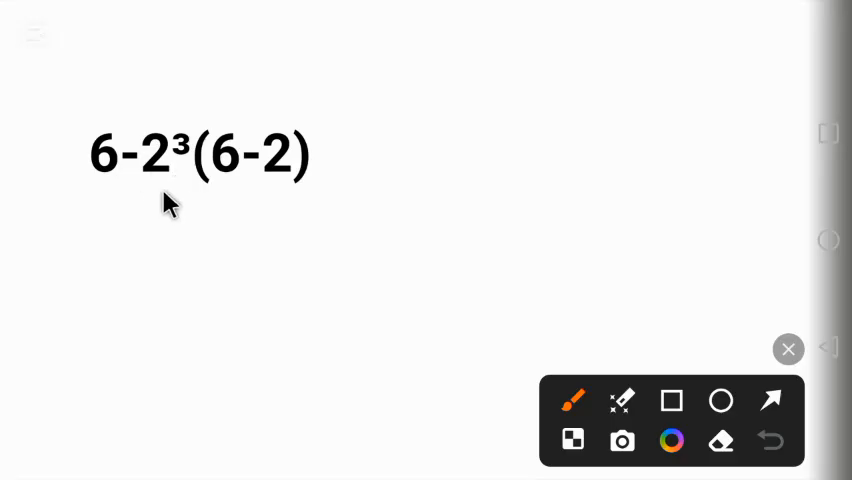
{"action": "mouse_move", "coordinate": [162, 140]}
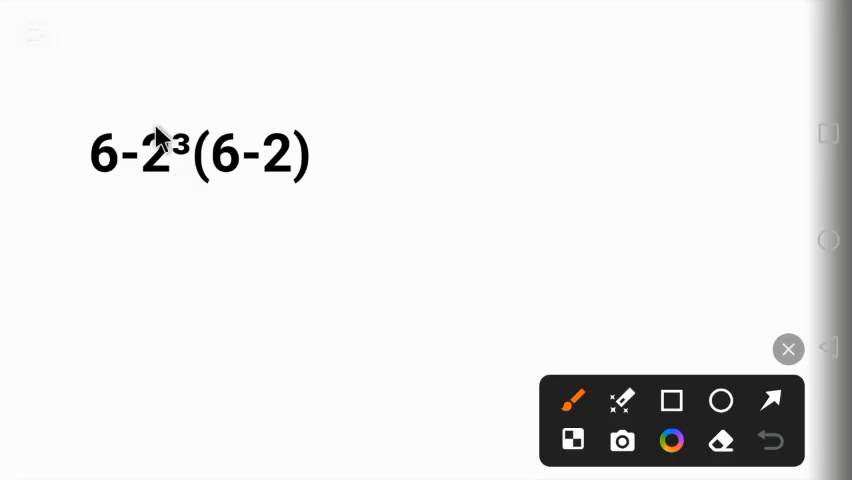
{"action": "mouse_move", "coordinate": [138, 198]}
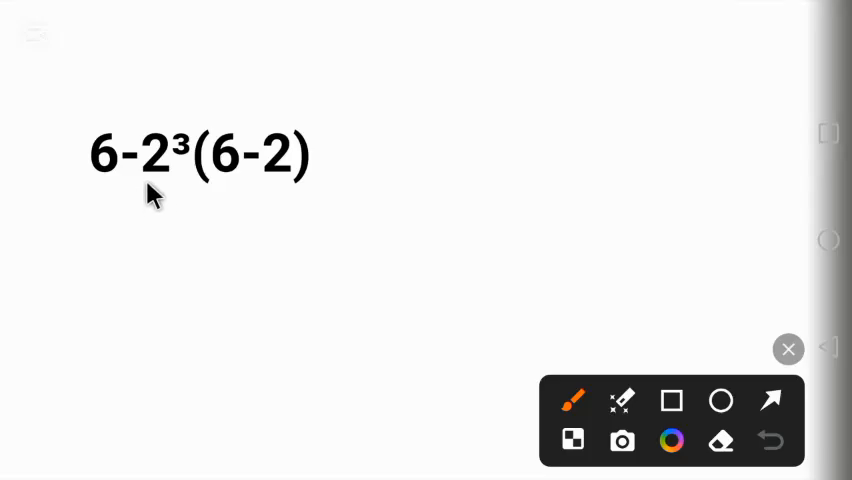
{"action": "mouse_move", "coordinate": [168, 210]}
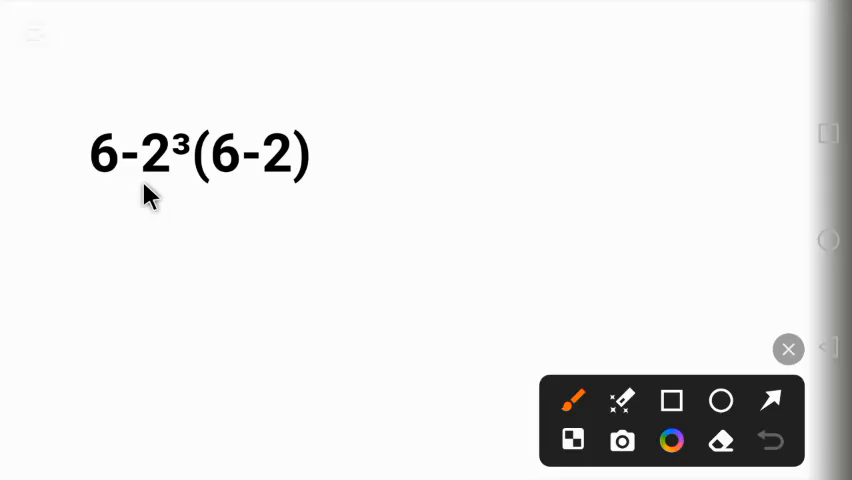
{"action": "mouse_move", "coordinate": [112, 112]}
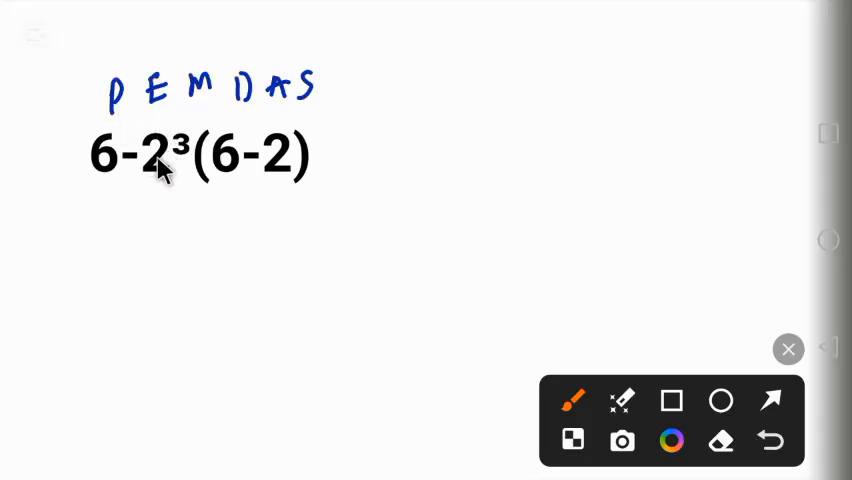
{"action": "mouse_move", "coordinate": [100, 62]}
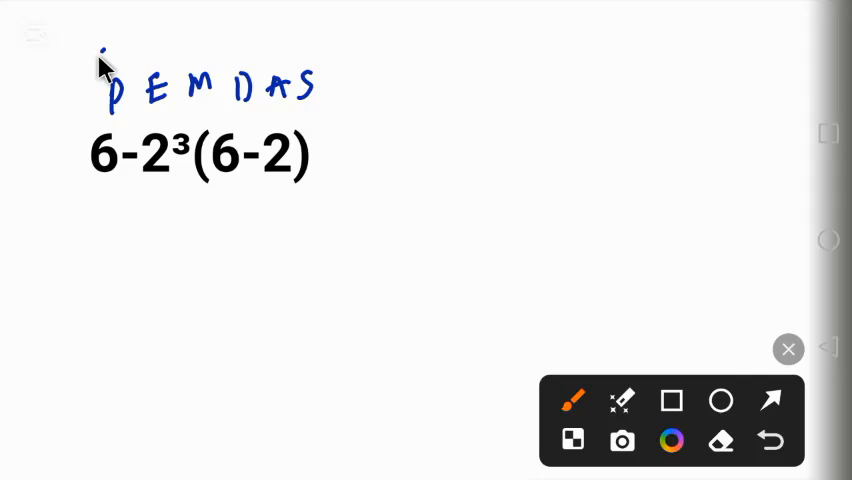
Step: Draw a small pair of parentheses above the P in the blue PEMDAS
{"action": "left_click_drag", "start_coordinate": [100, 60], "coordinate": [125, 60]}
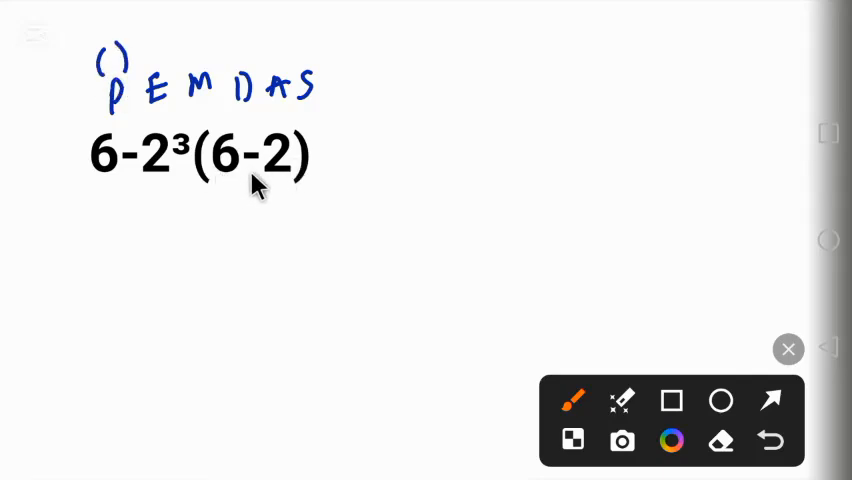
{"action": "mouse_move", "coordinate": [162, 60]}
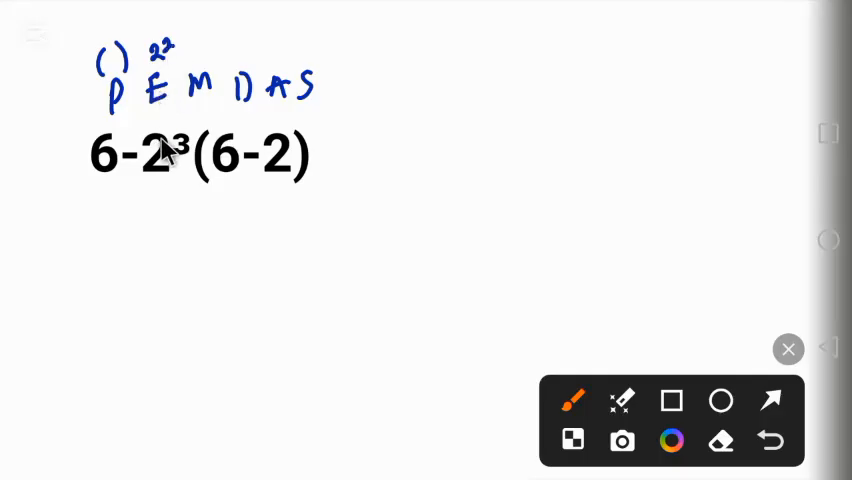
{"action": "mouse_move", "coordinate": [190, 168]}
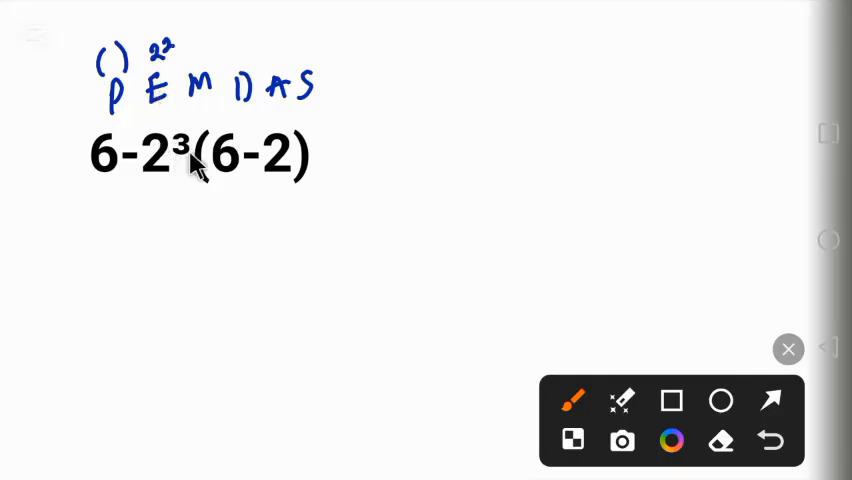
{"action": "mouse_move", "coordinate": [205, 78]}
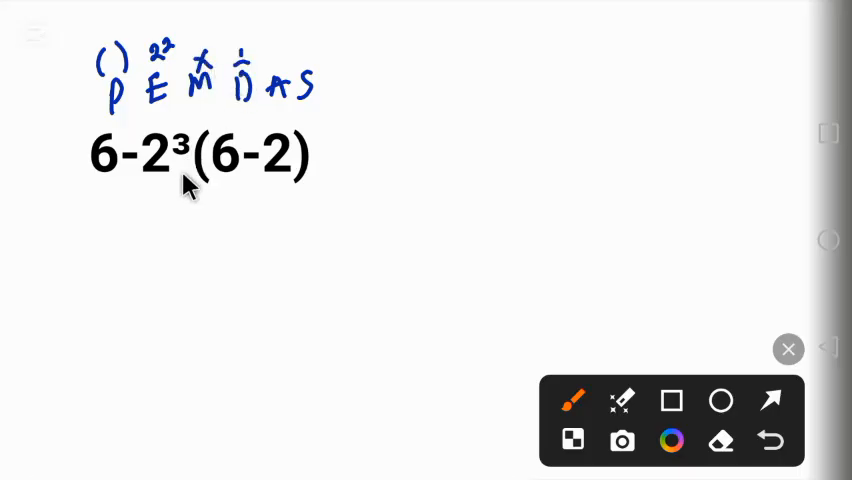
{"action": "mouse_move", "coordinate": [245, 80]}
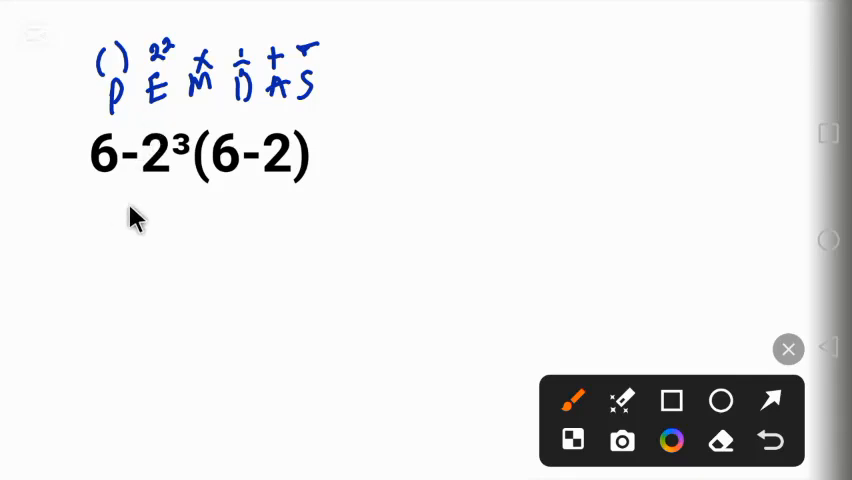
{"action": "mouse_move", "coordinate": [237, 207]}
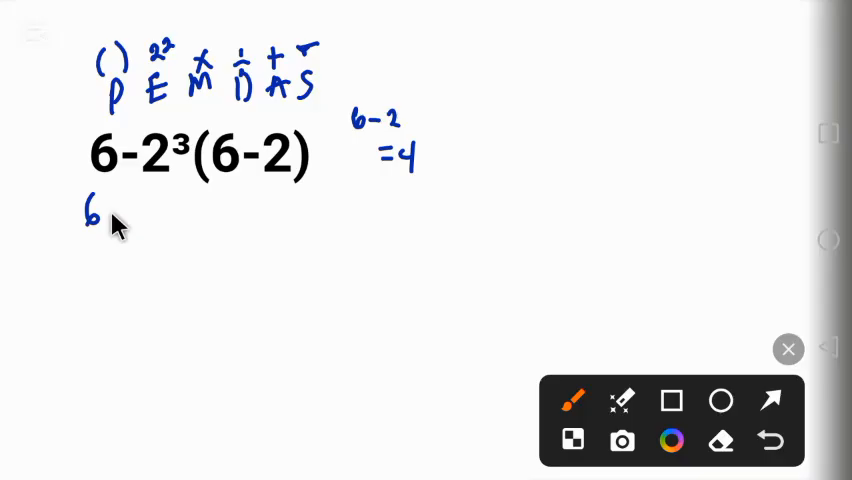
Step: Continue rewriting the expression below the original as 6 − 2³ × 4
{"action": "left_click_drag", "start_coordinate": [105, 215], "coordinate": [140, 220]}
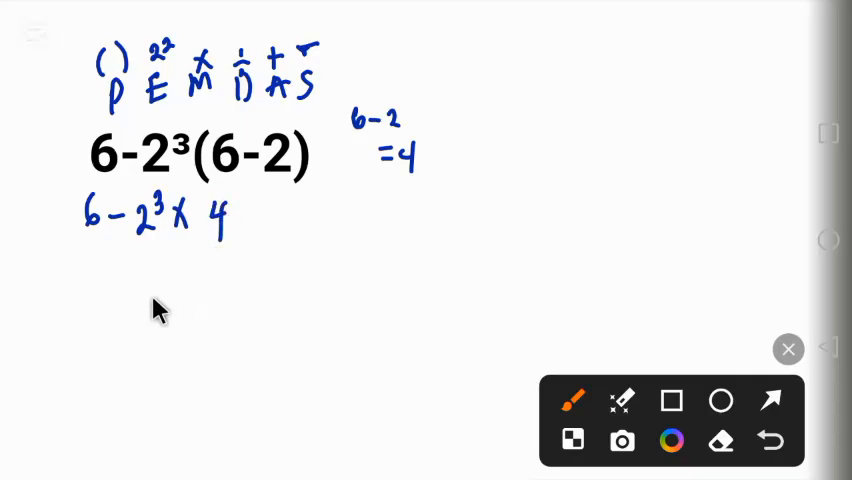
{"action": "mouse_move", "coordinate": [148, 258]}
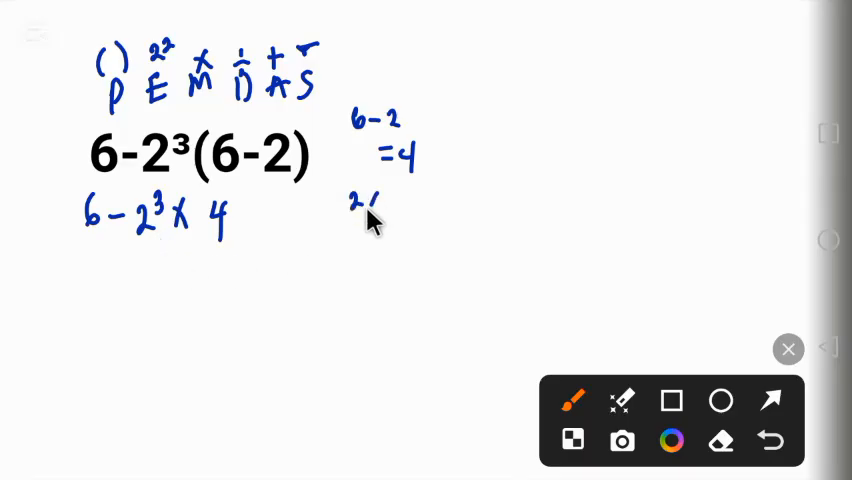
Step: Write 2×2 = 8 in the right-hand working column
{"action": "type", "text": "2X2"}
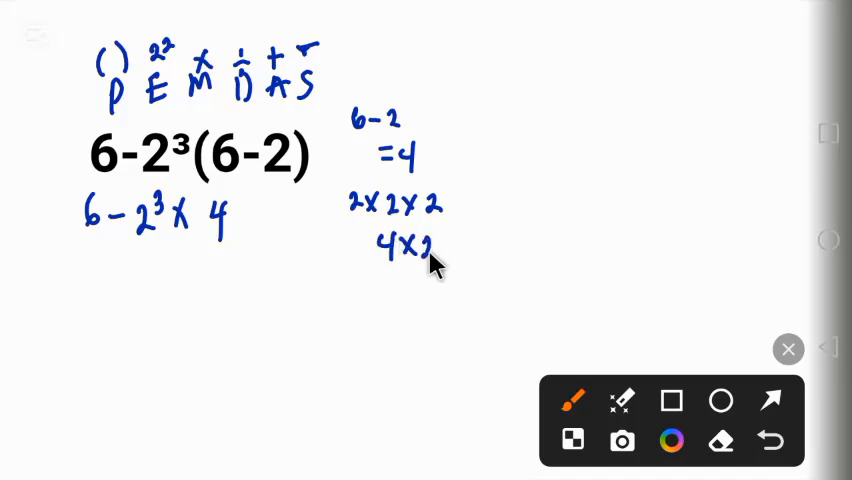
{"action": "type", "text": "=8"}
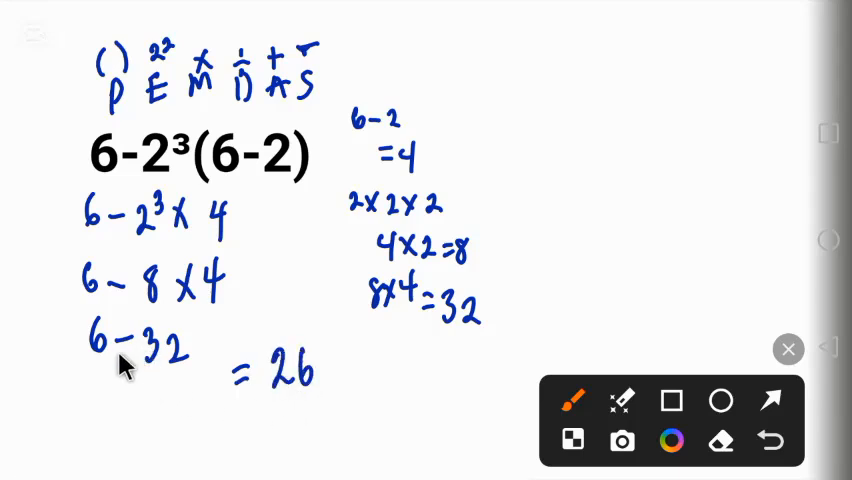
{"action": "mouse_move", "coordinate": [258, 390]}
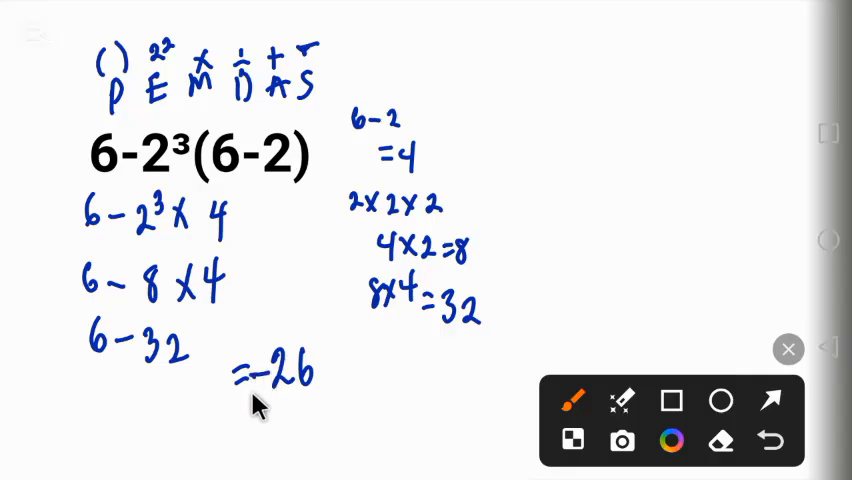
{"action": "mouse_move", "coordinate": [285, 430]}
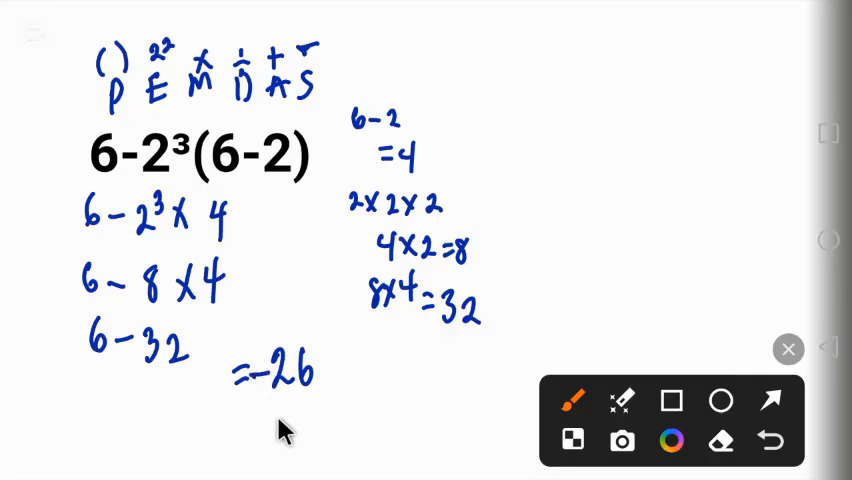